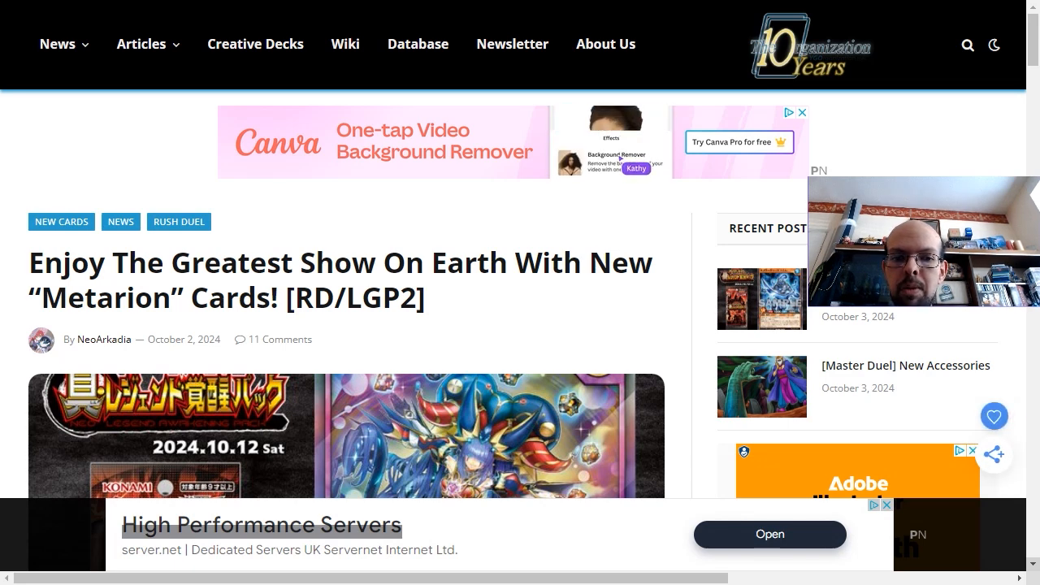
scroll(down, 3)
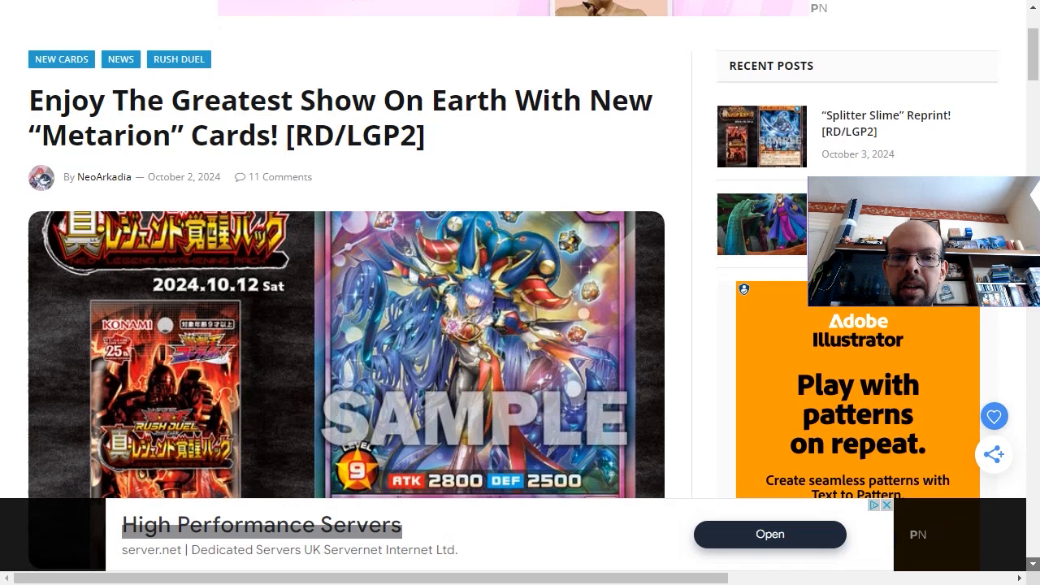
scroll(down, 3)
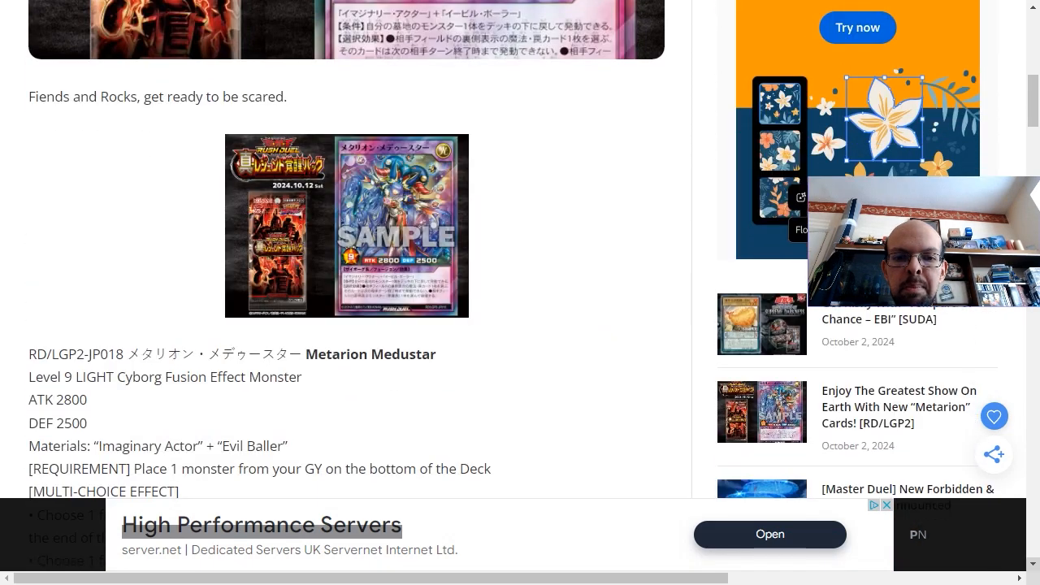
scroll(down, 3)
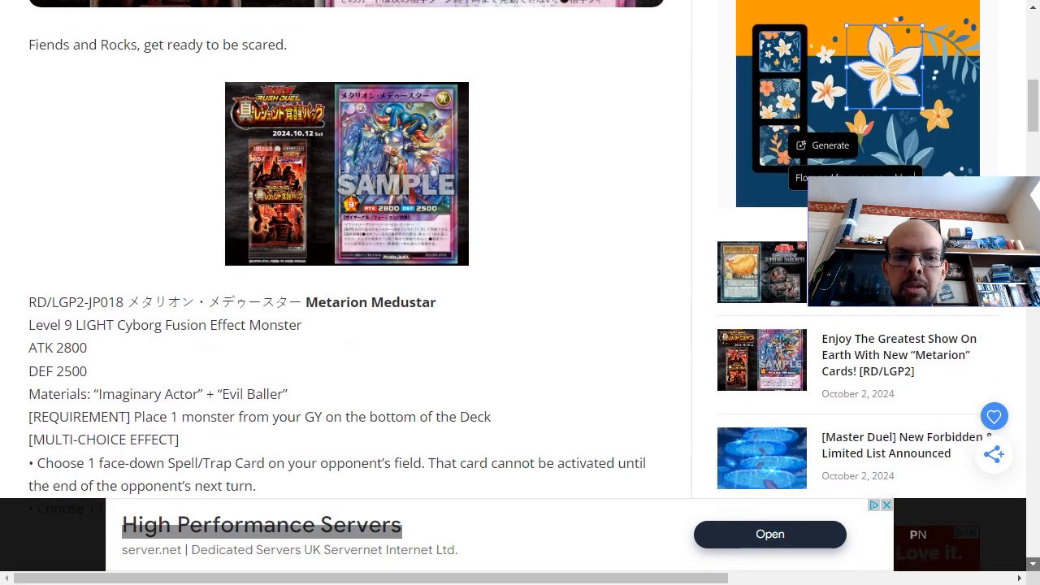
scroll(down, 3)
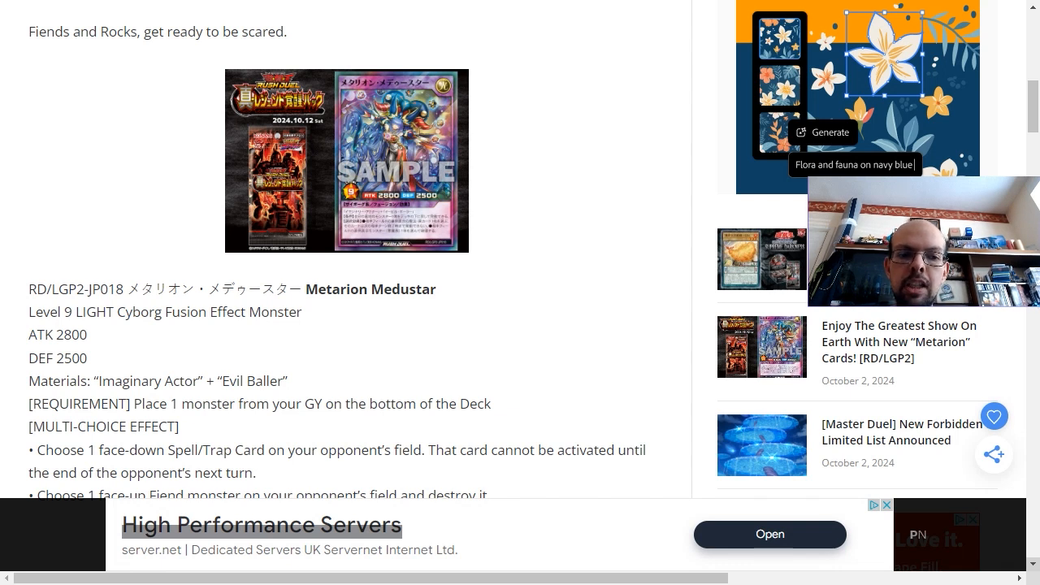
scroll(down, 3)
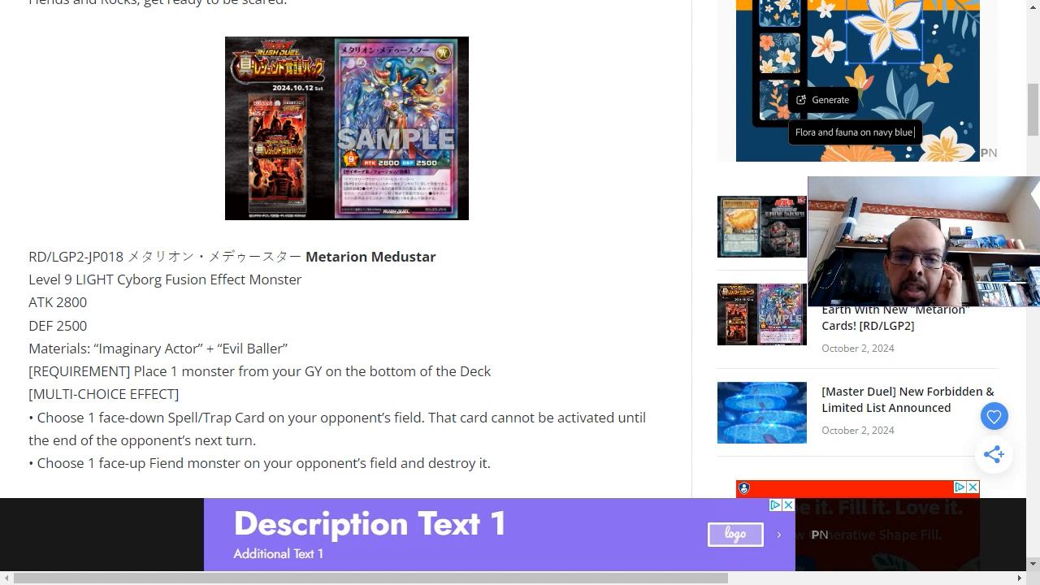
scroll(down, 3)
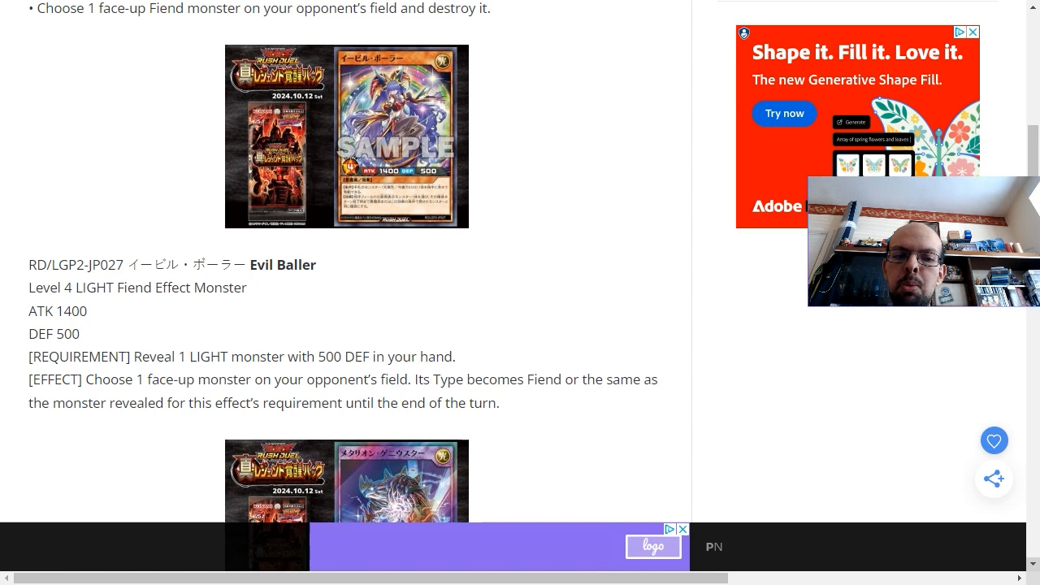
scroll(down, 3)
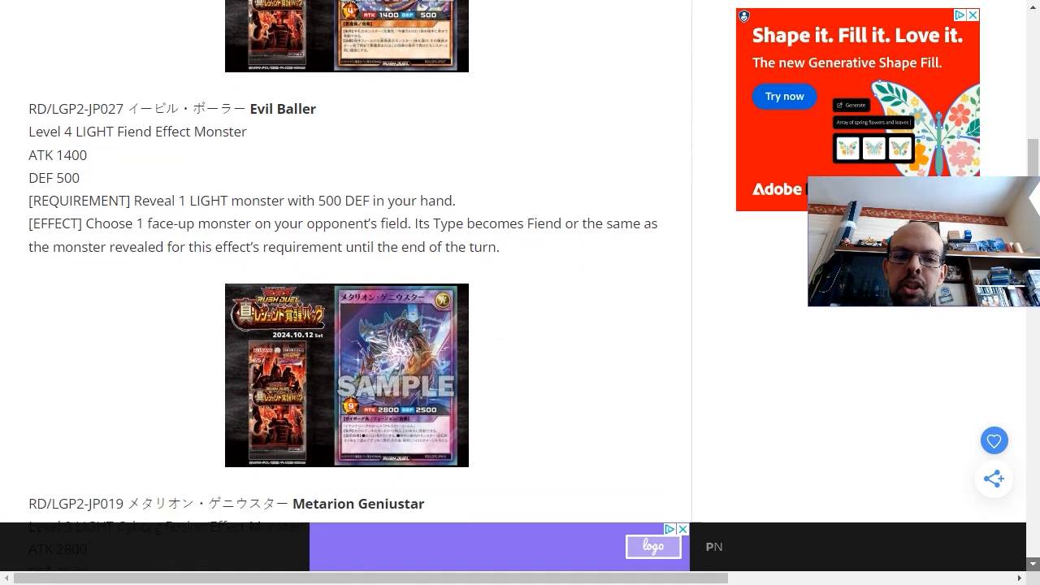
scroll(down, 3)
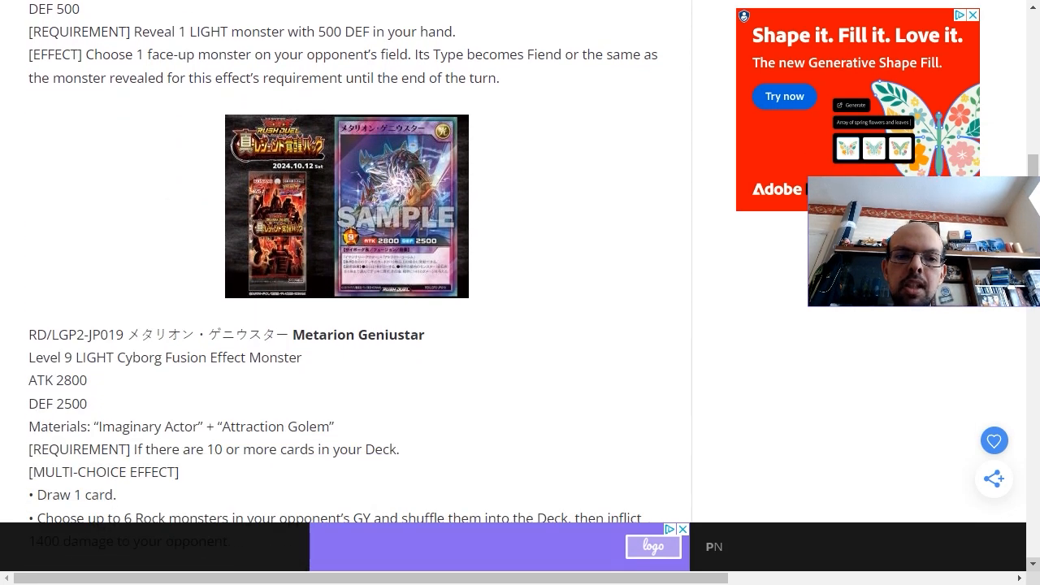
scroll(down, 3)
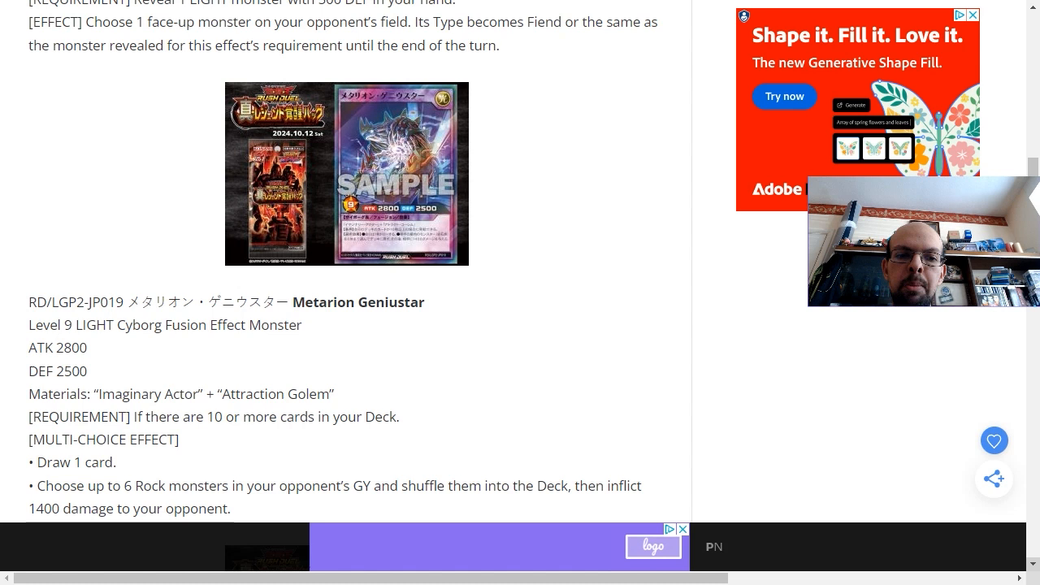
scroll(down, 3)
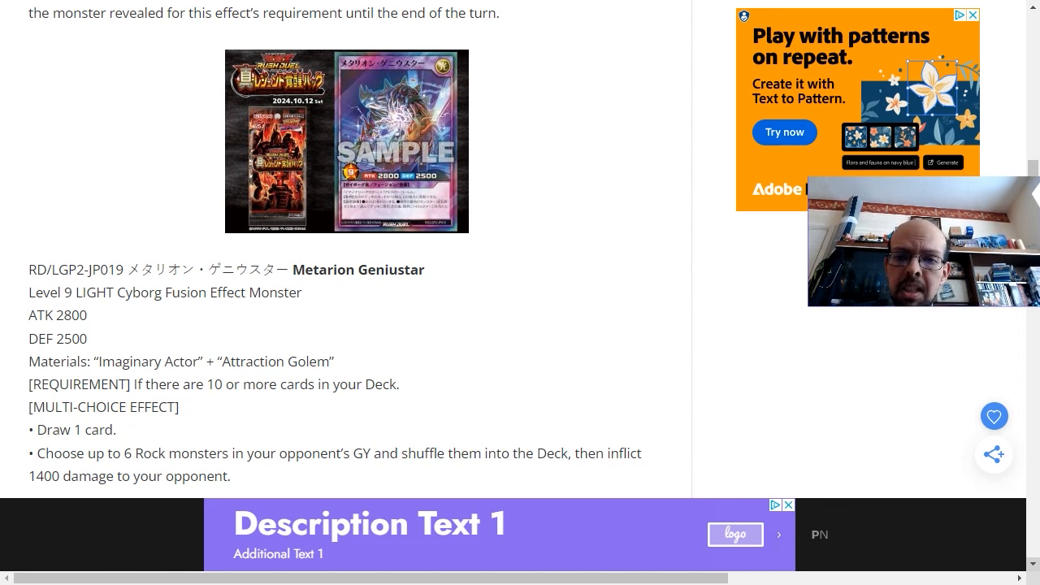
scroll(down, 3)
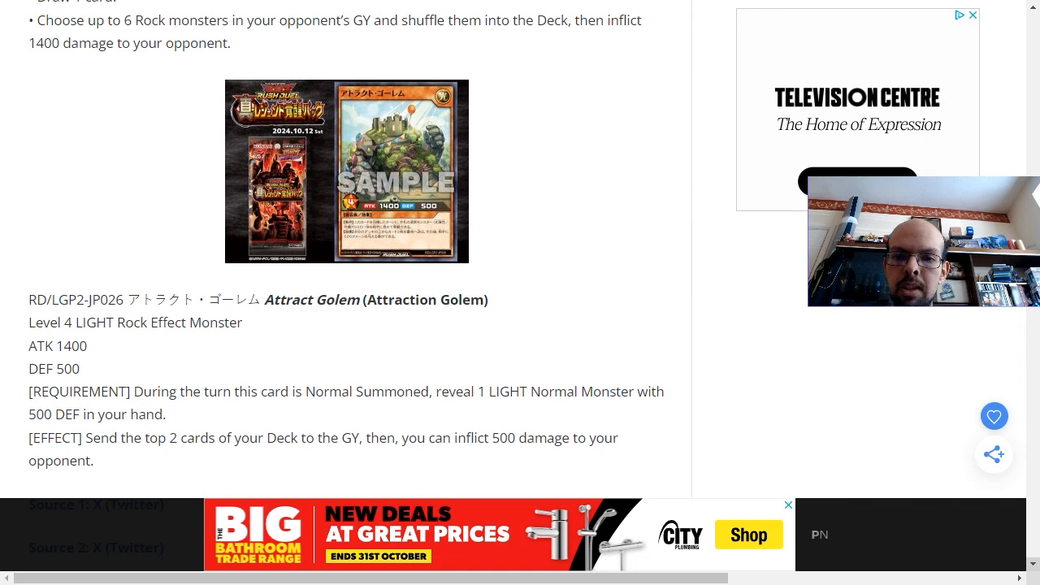
scroll(down, 3)
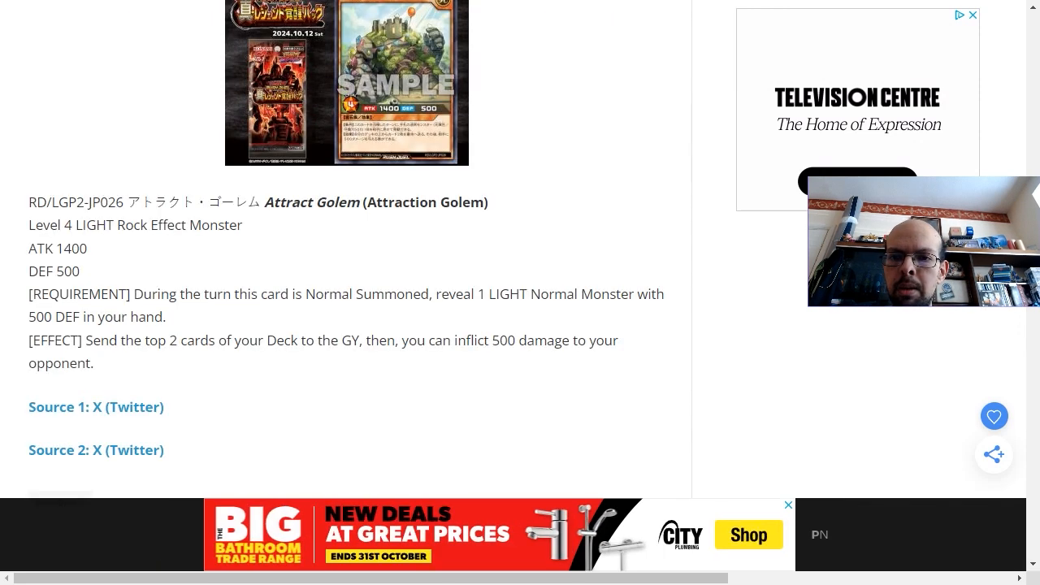
scroll(up, 3)
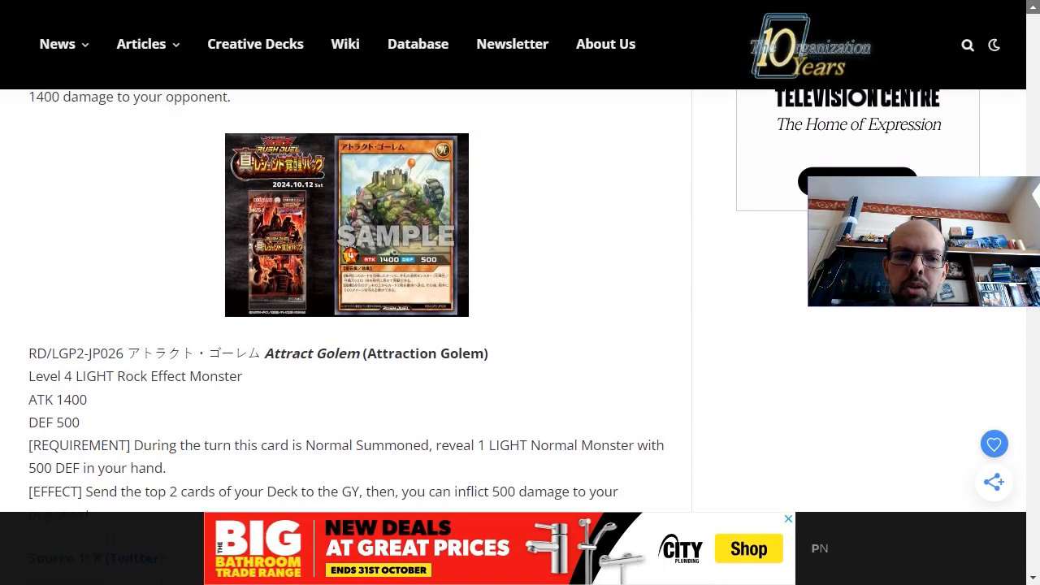
scroll(up, 3)
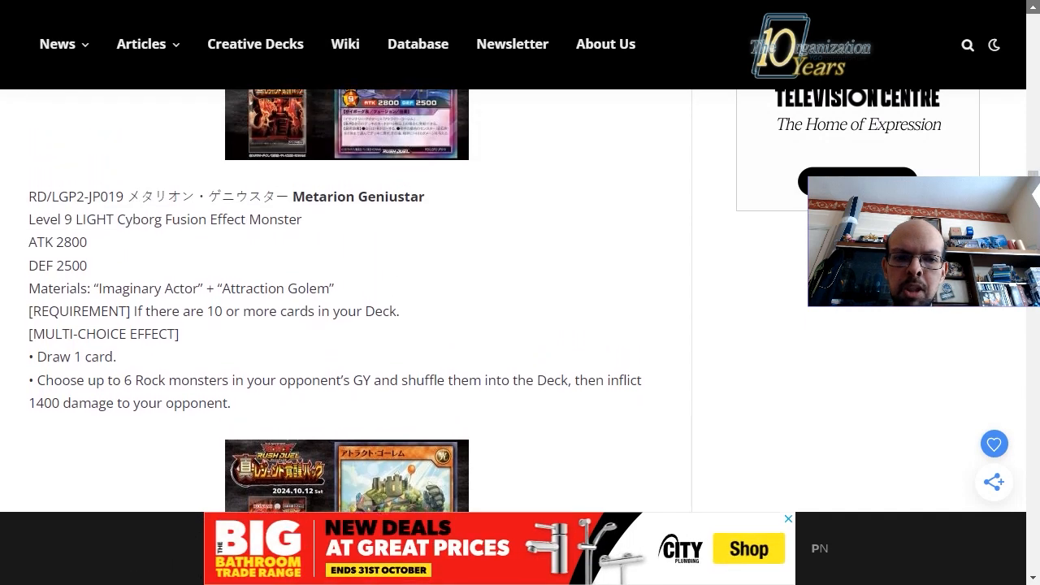
scroll(up, 3)
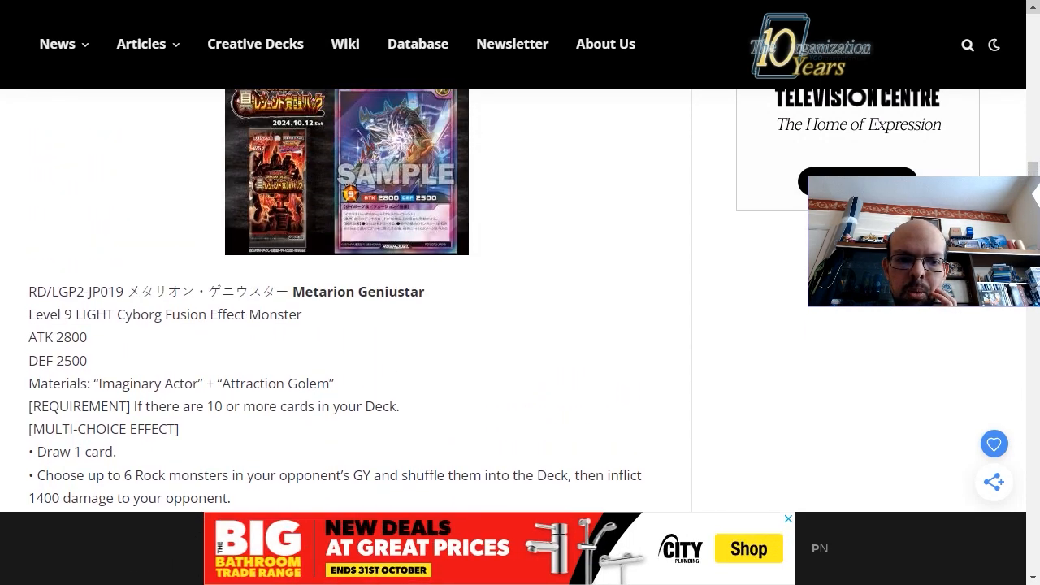
scroll(up, 3)
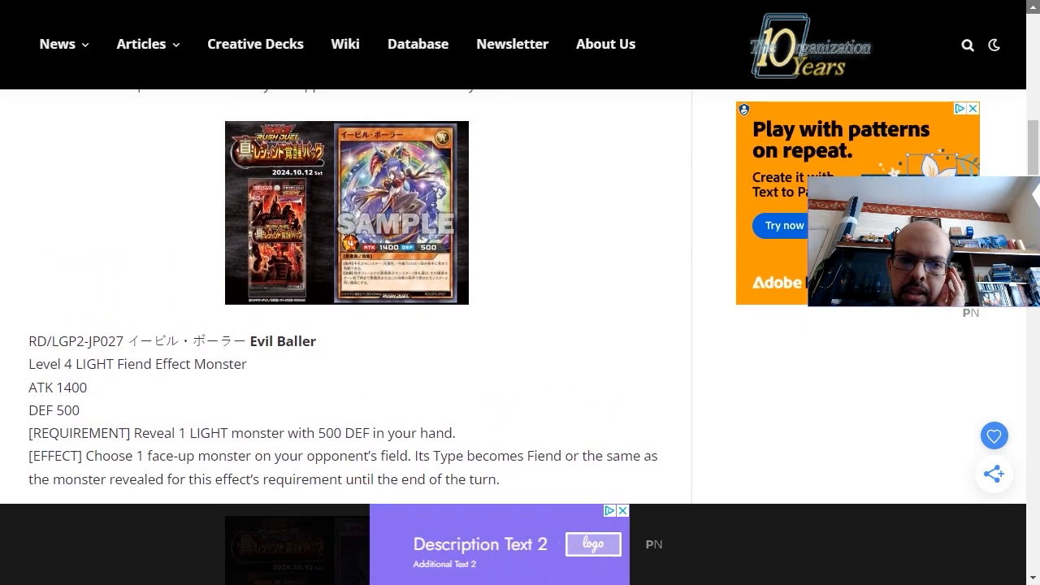
scroll(up, 3)
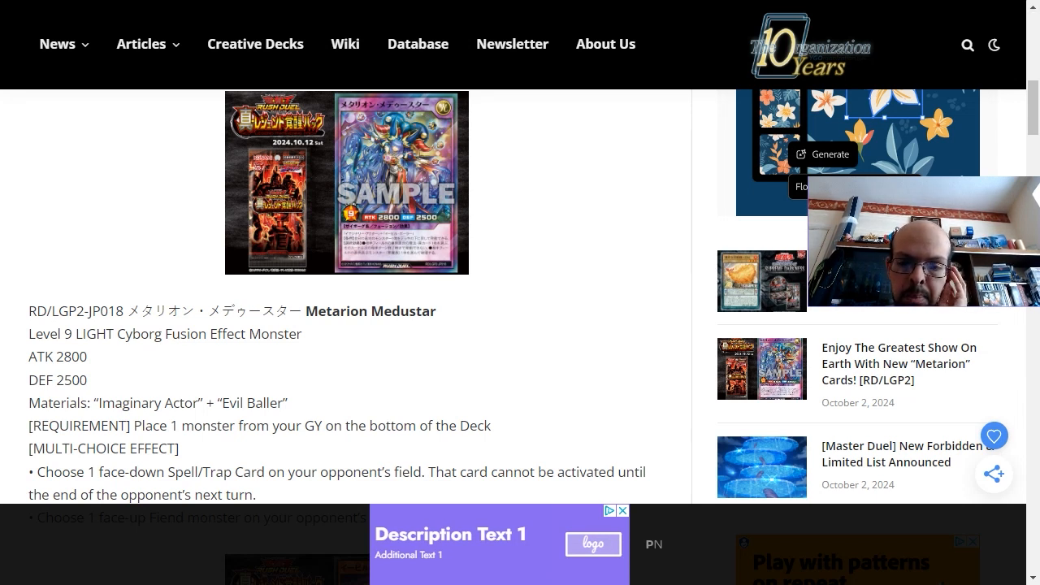
scroll(down, 3)
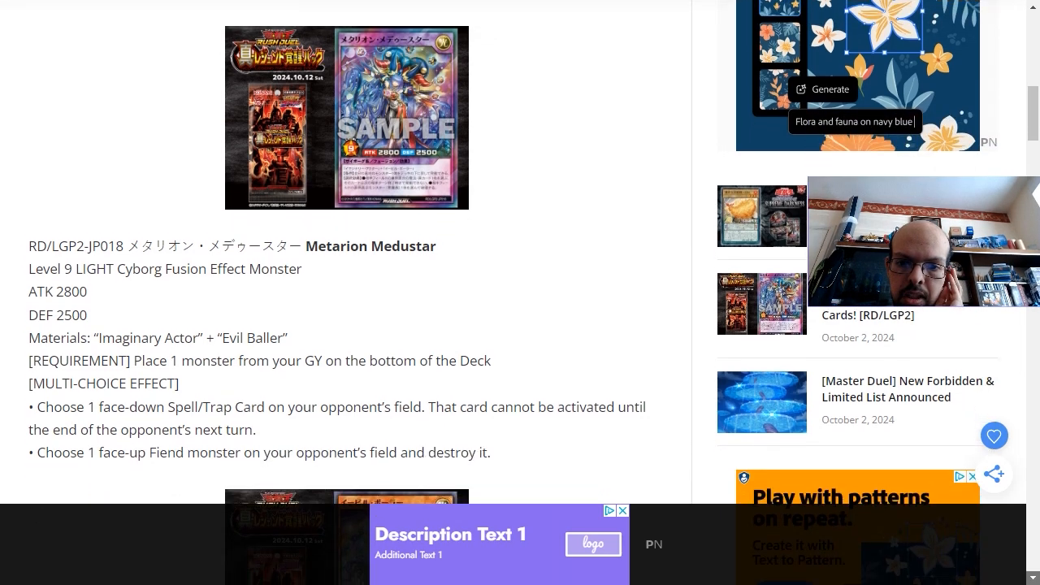
scroll(down, 3)
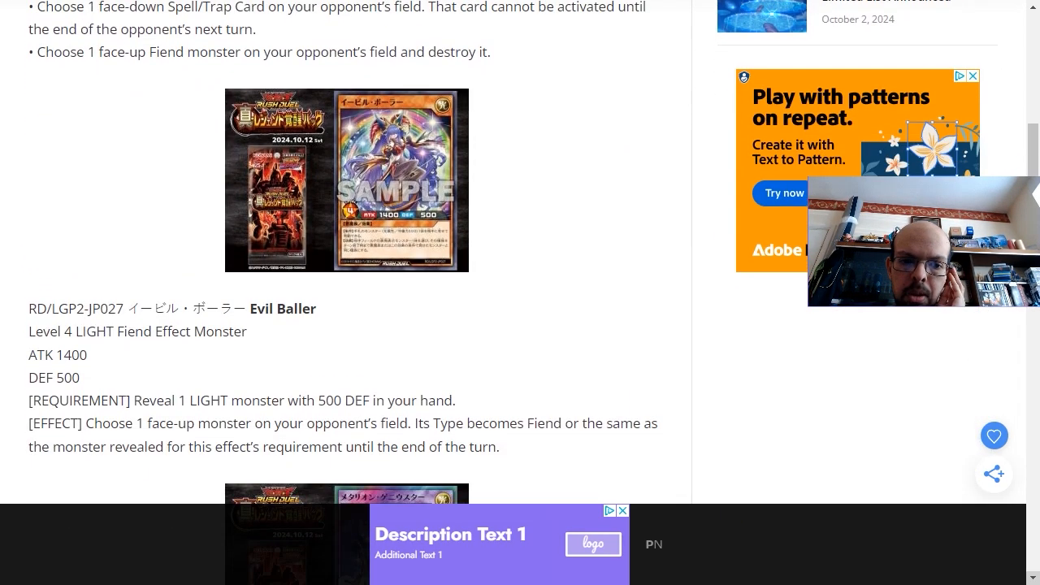